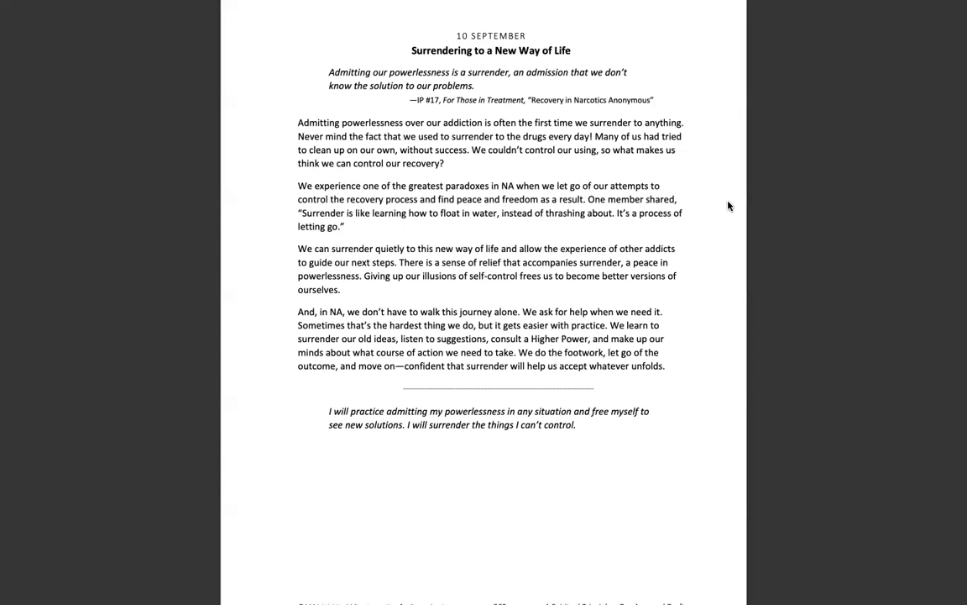
mouse_move(599, 171)
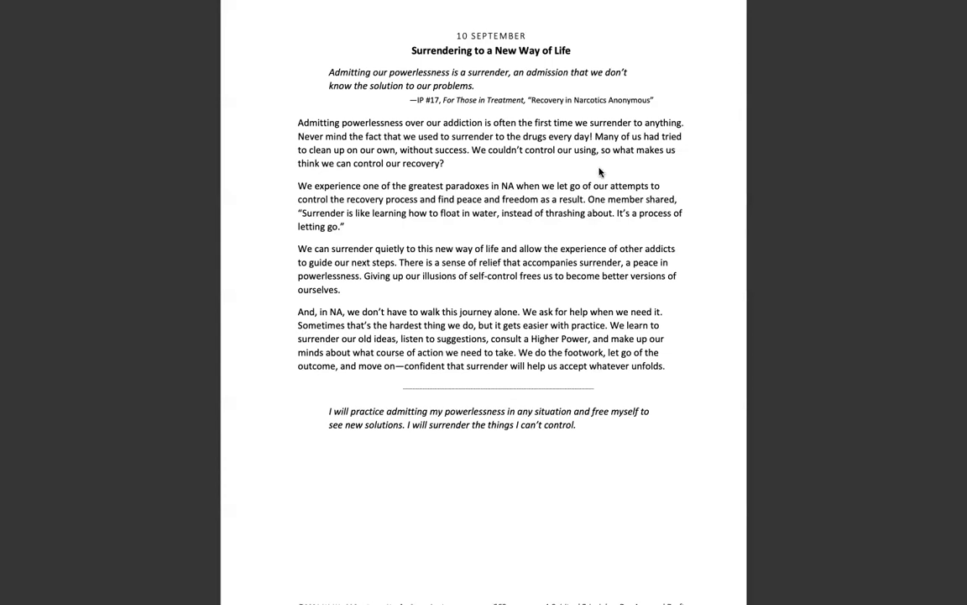